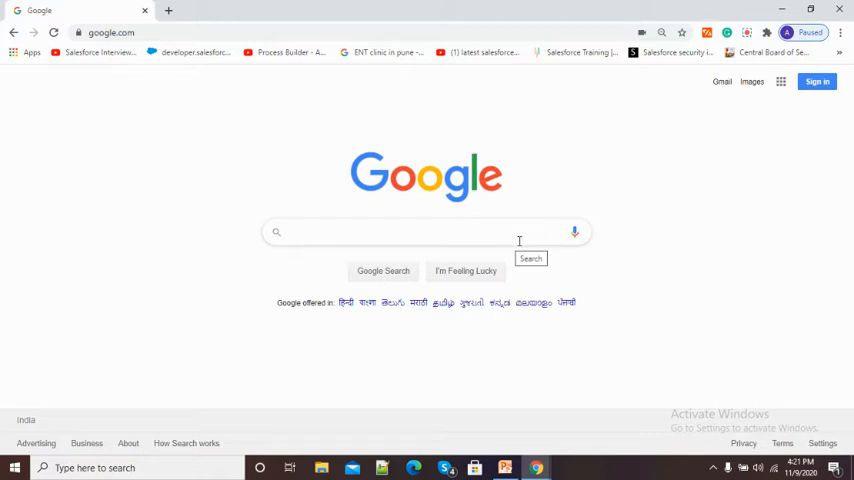
Search Google for 'pdf to mp3' to reach Zamzar's PDF to MP3 converter
type("P")
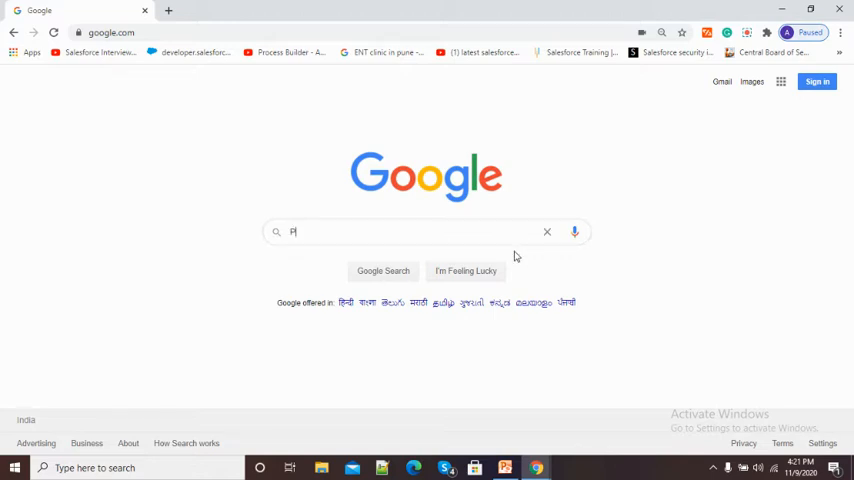
type("Pdf to mp3")
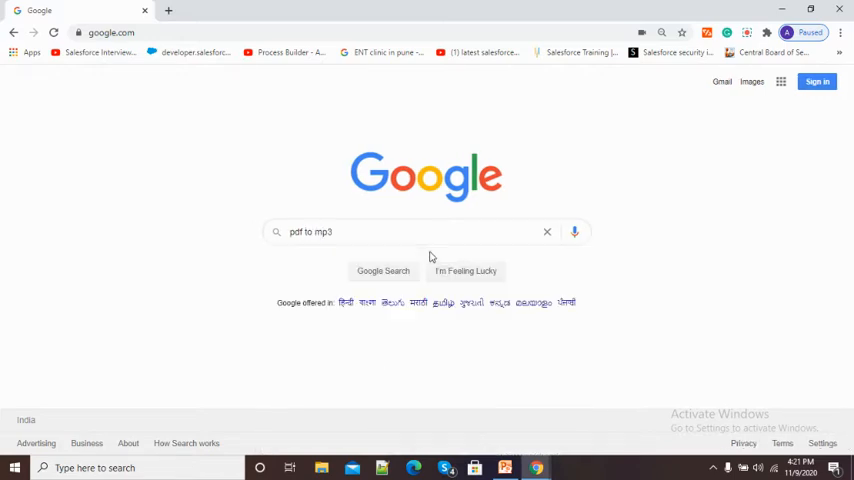
left_click(384, 270)
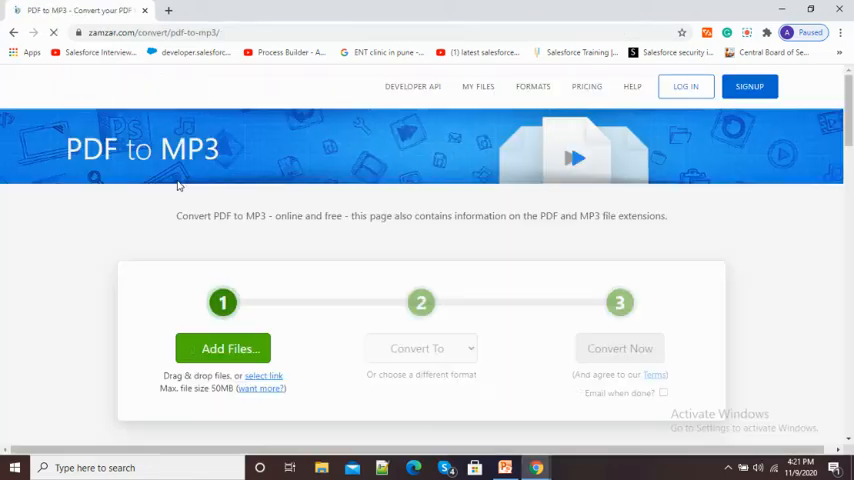
Add New Microsoft Word Document (3).pdf from the Desktop with mp3 as the target format
scroll("down", 3)
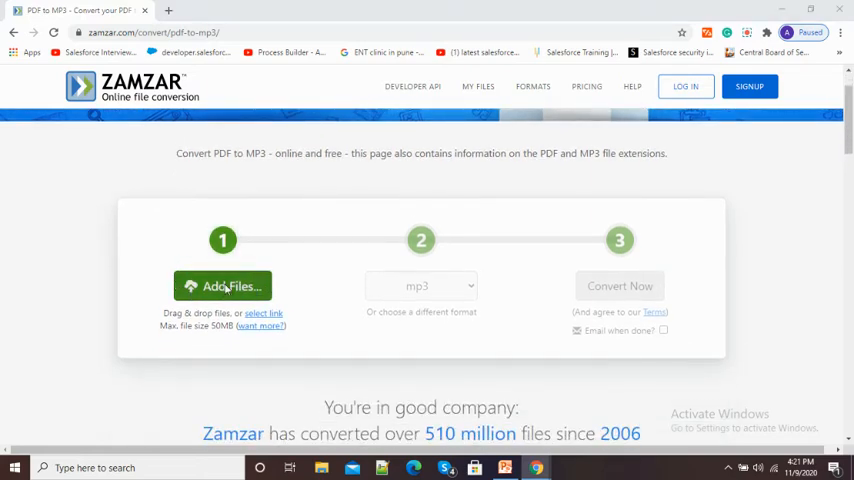
left_click(222, 286)
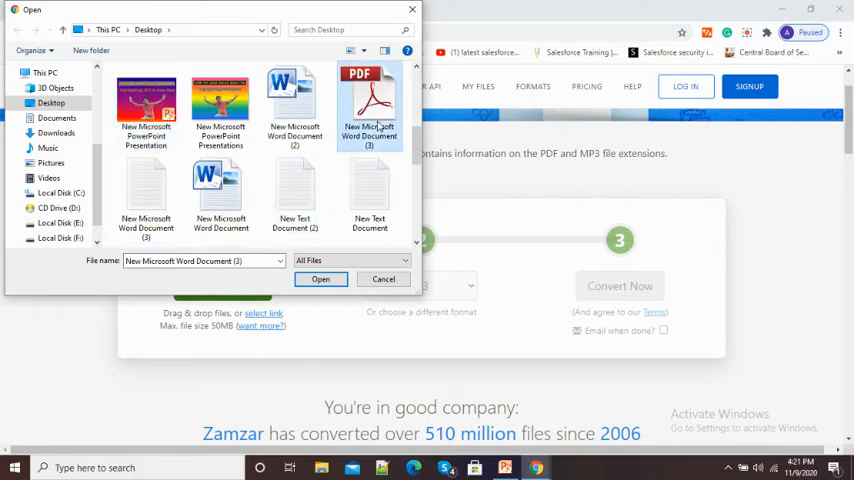
left_click(320, 280)
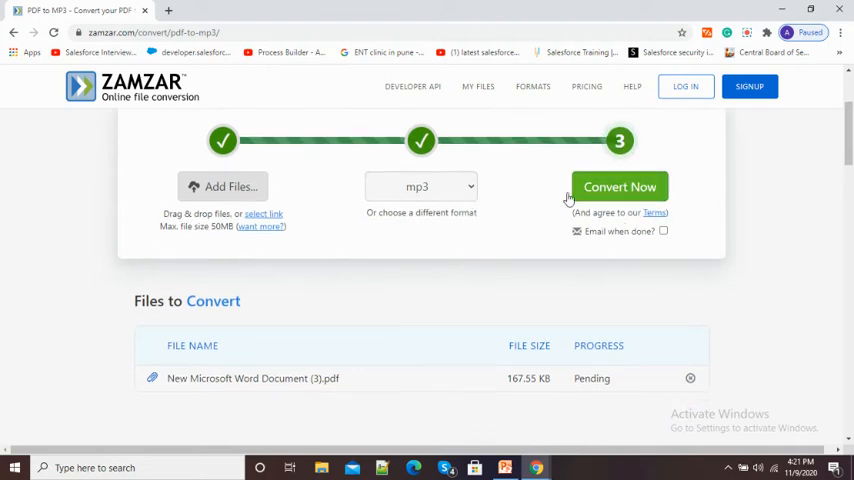
Start the conversion of the queued PDF into New Microsoft Word Document (3).mp3
left_click(620, 188)
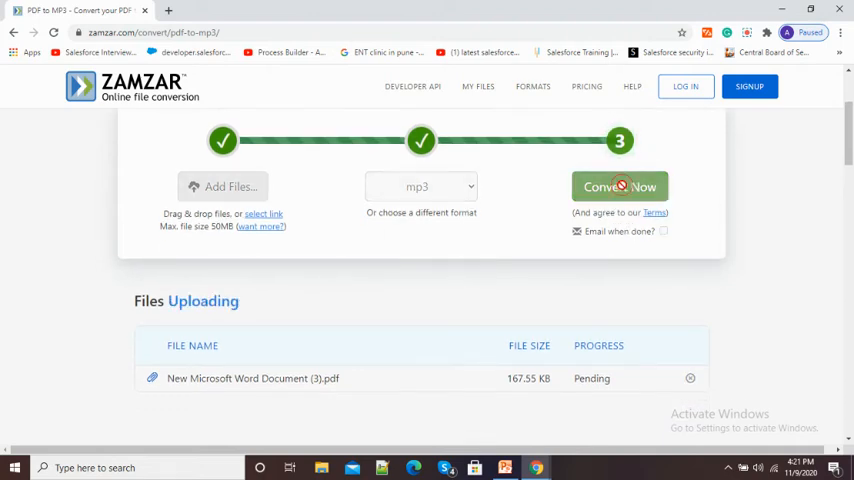
left_click(620, 186)
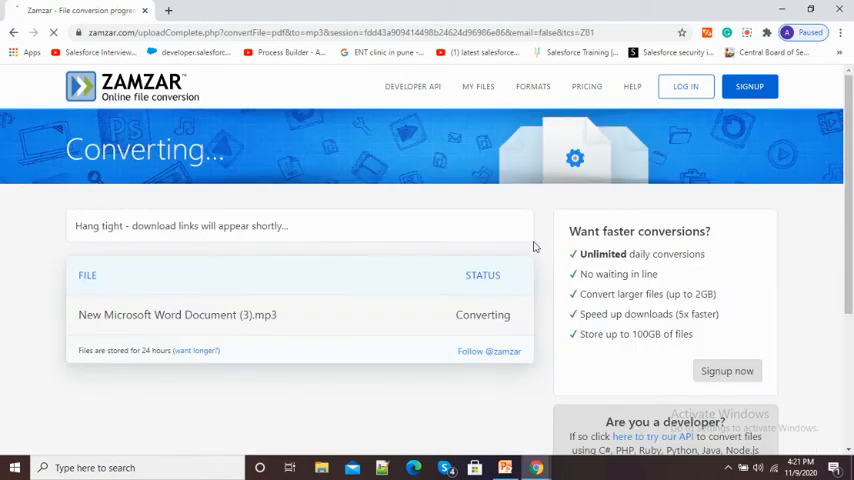
scroll("down", 3)
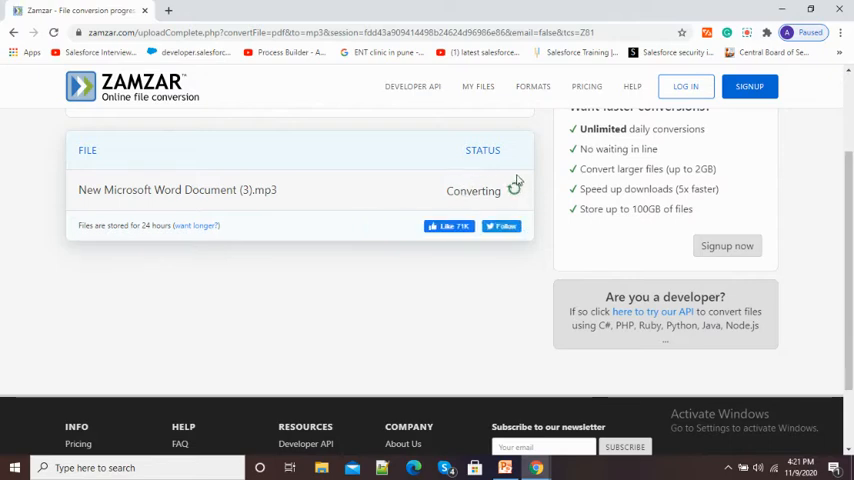
mouse_move(456, 184)
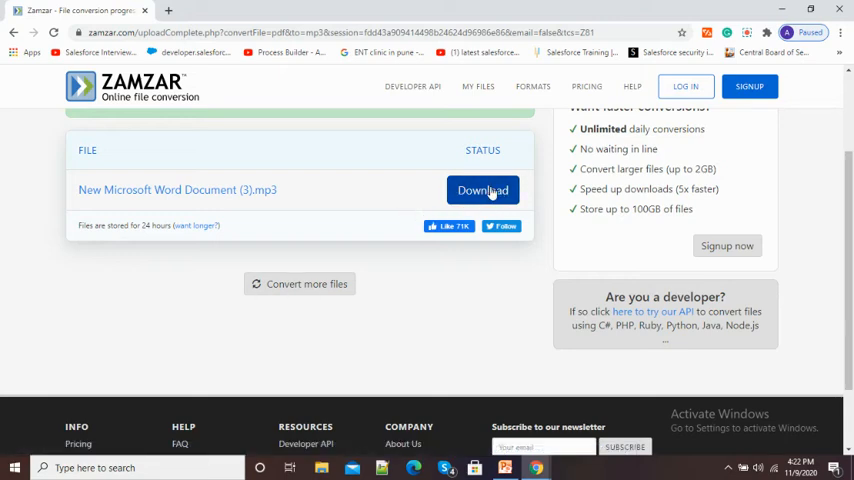
Download the converted mp3 and reveal it in the Downloads folder via chrome://downloads
left_click(482, 190)
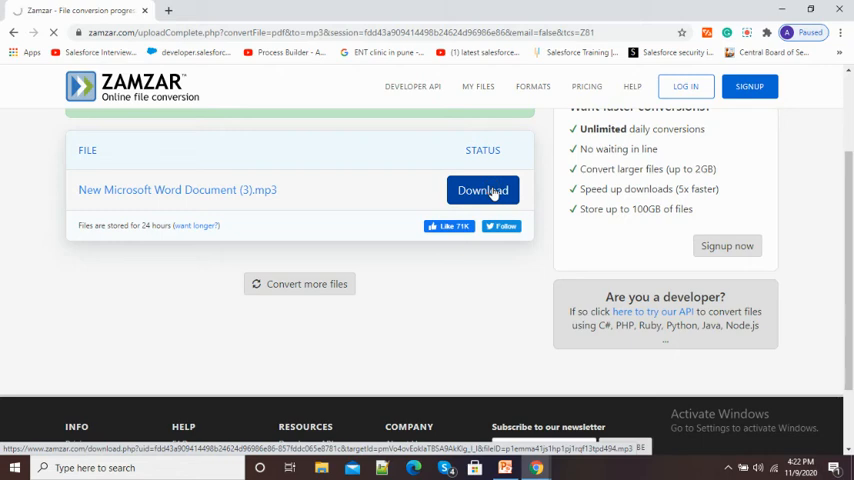
left_click(482, 190)
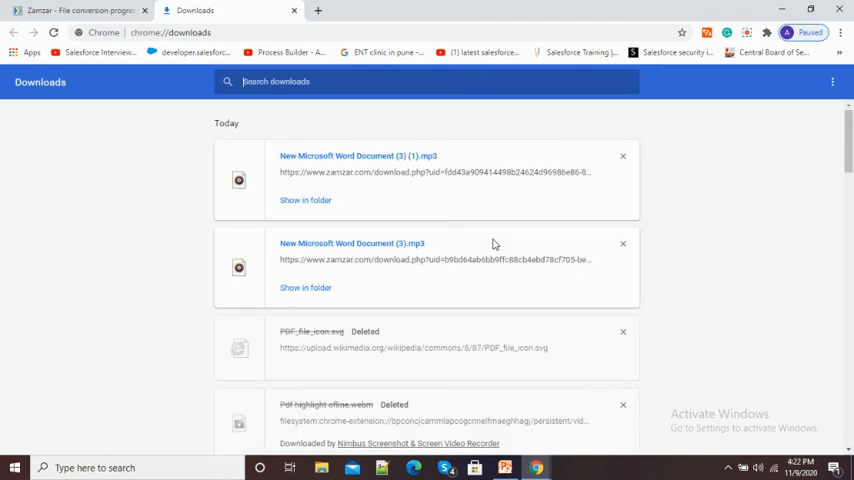
mouse_move(322, 204)
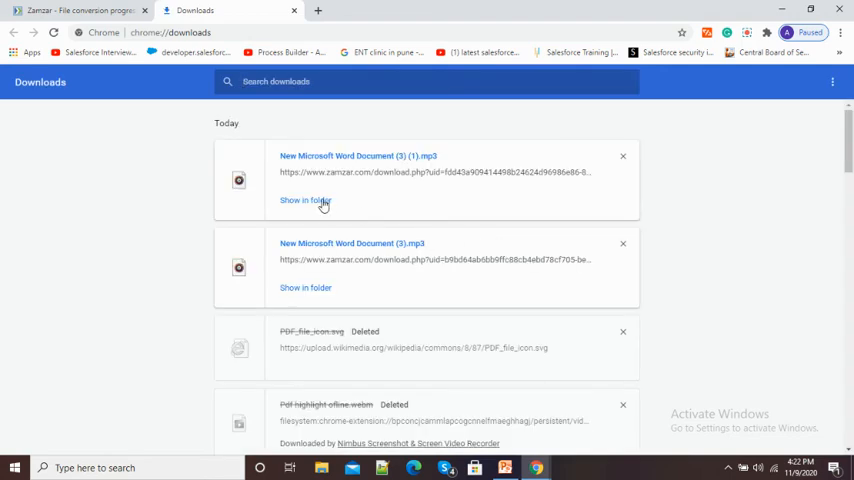
left_click(304, 200)
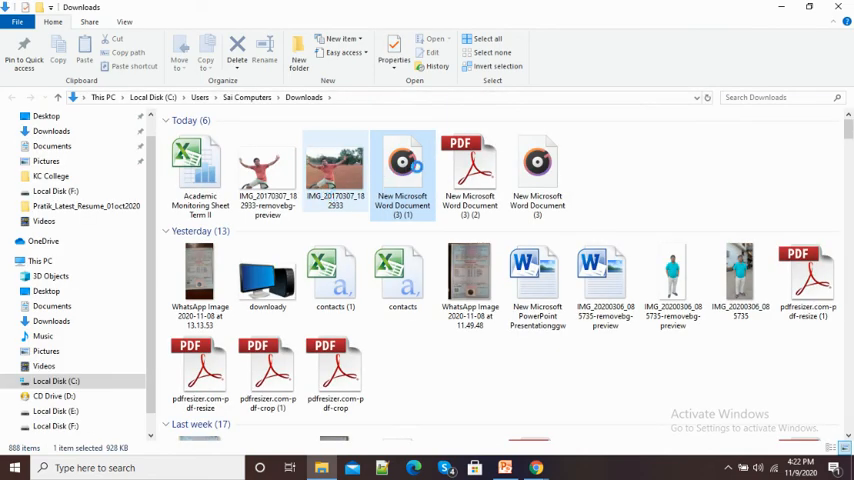
mouse_move(420, 172)
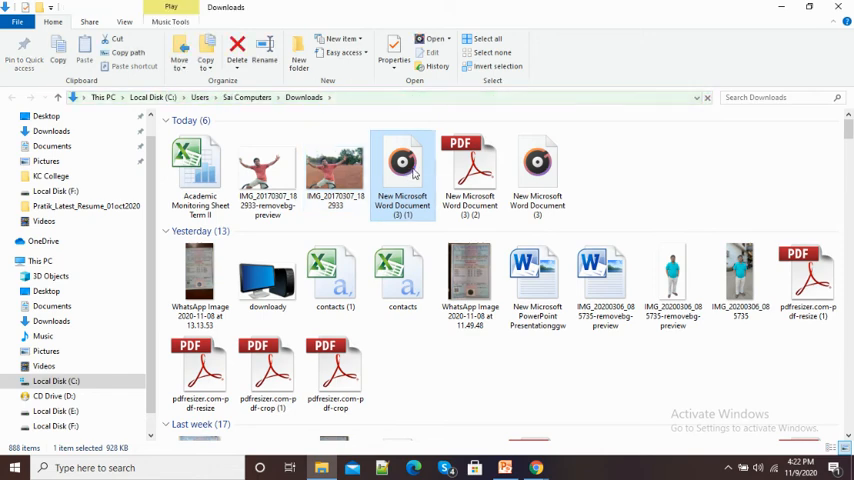
mouse_move(404, 176)
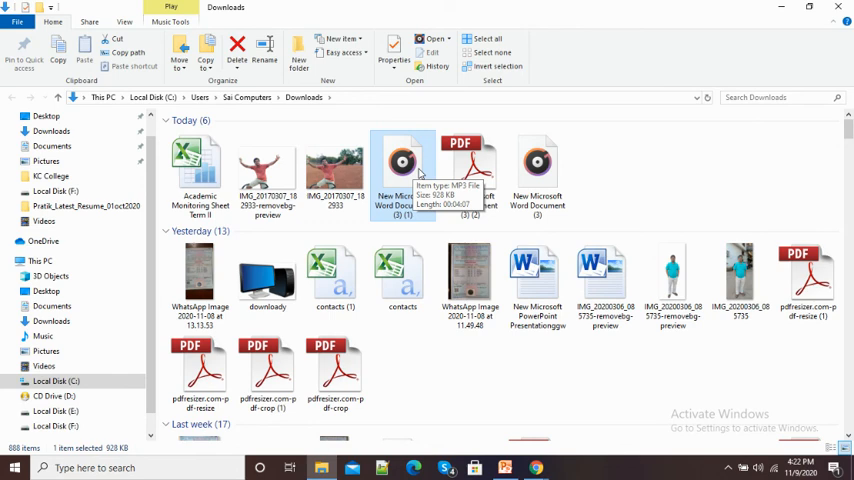
mouse_move(560, 362)
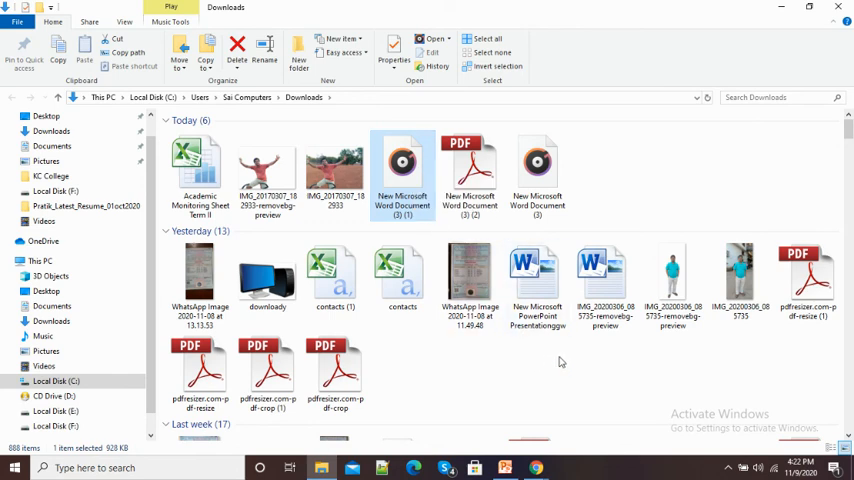